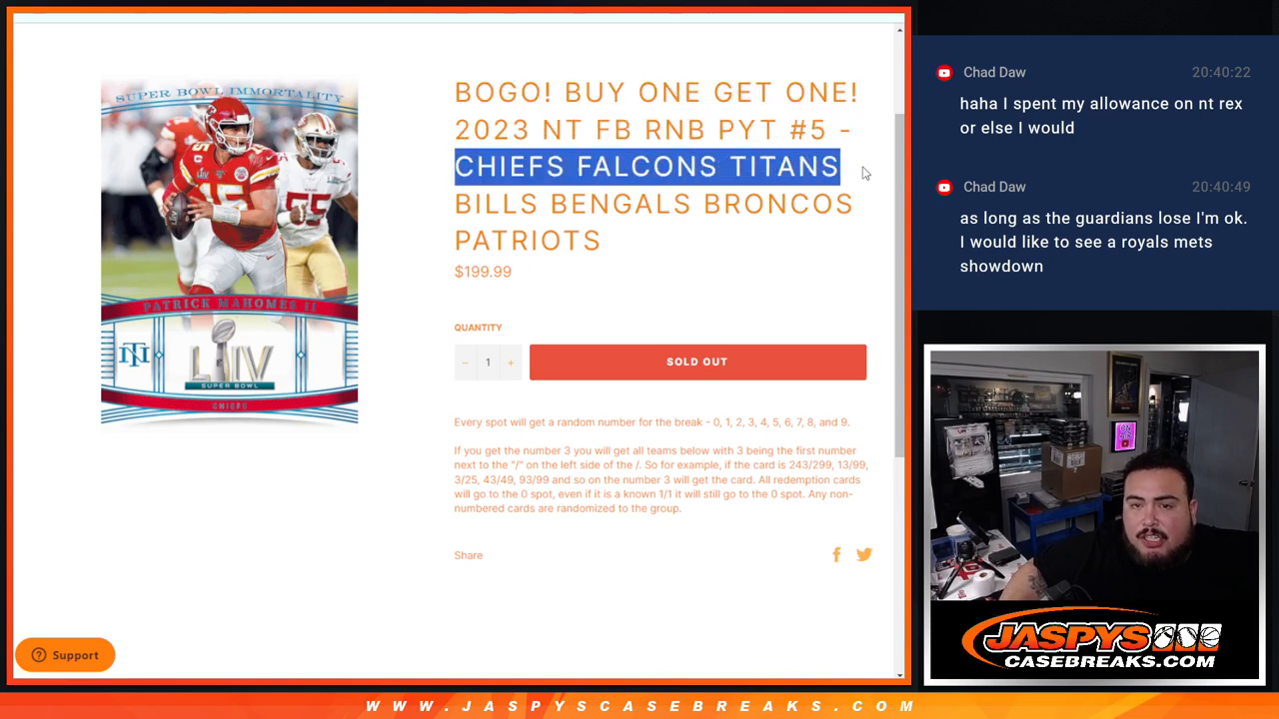
Highlight the break's team names and review the number-assignment rules on the Jaspys product page.
drag(840, 165, 610, 241)
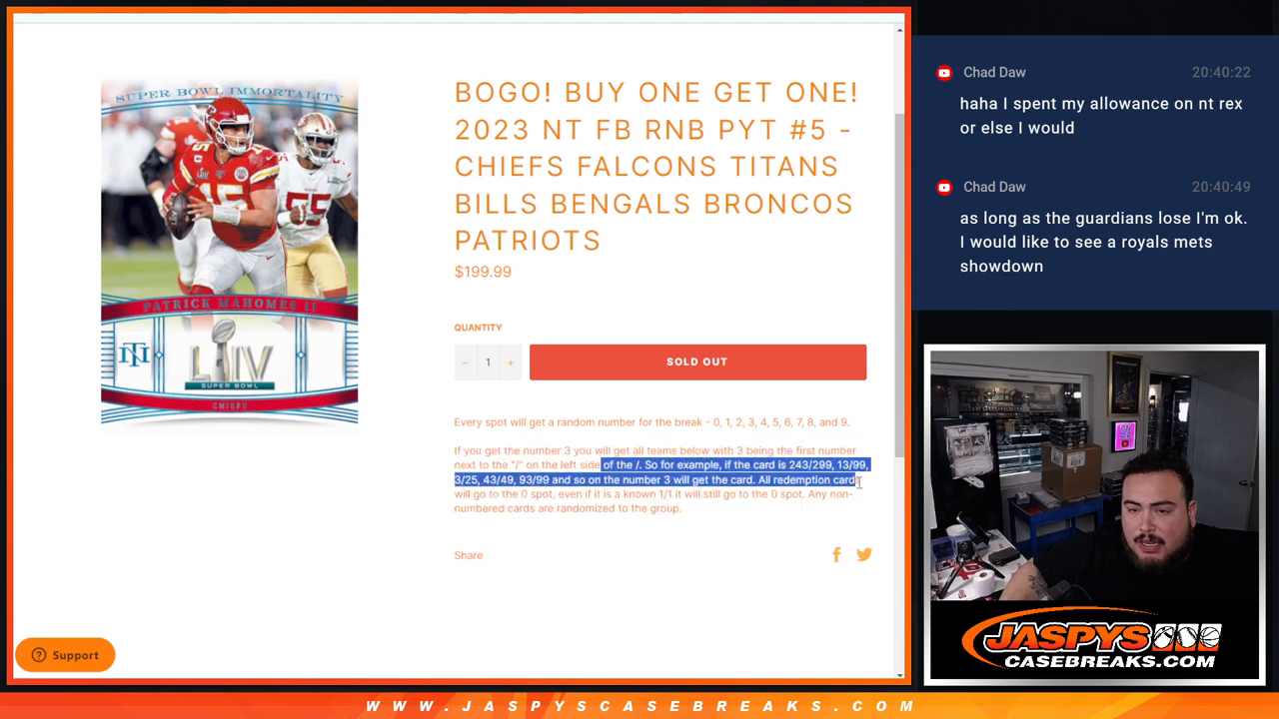
click(489, 507)
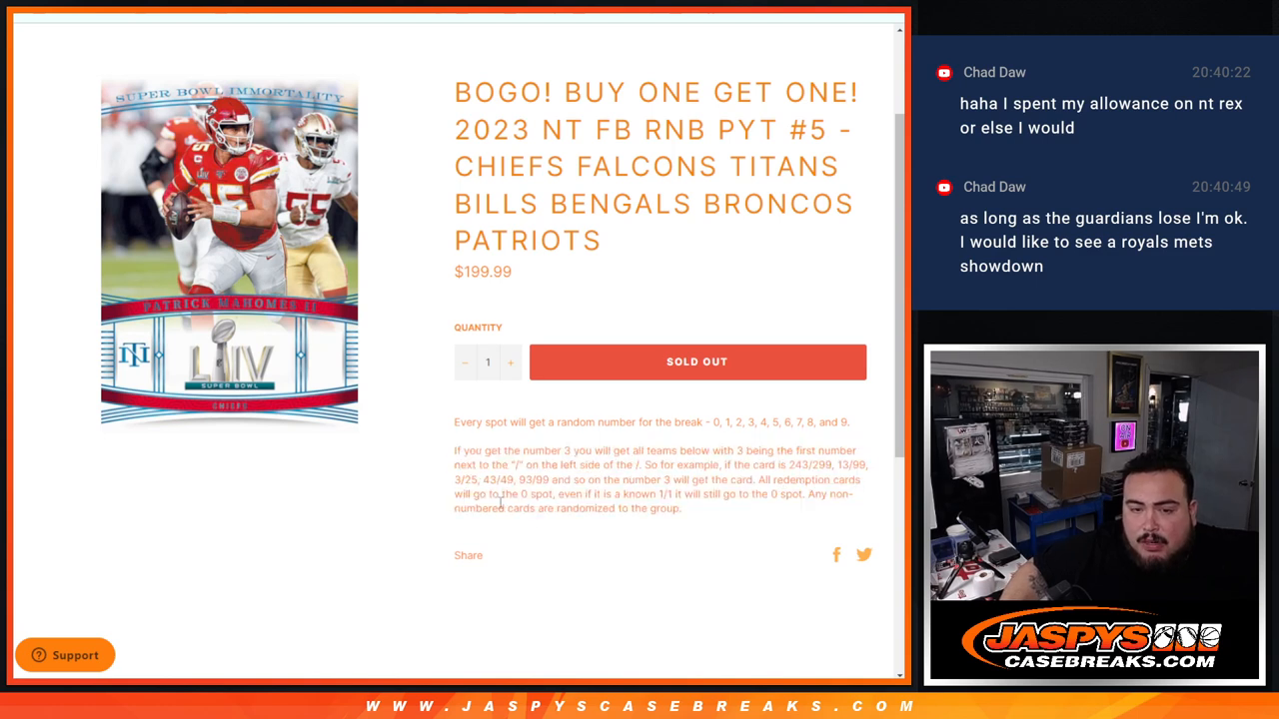
mouse_move(767, 524)
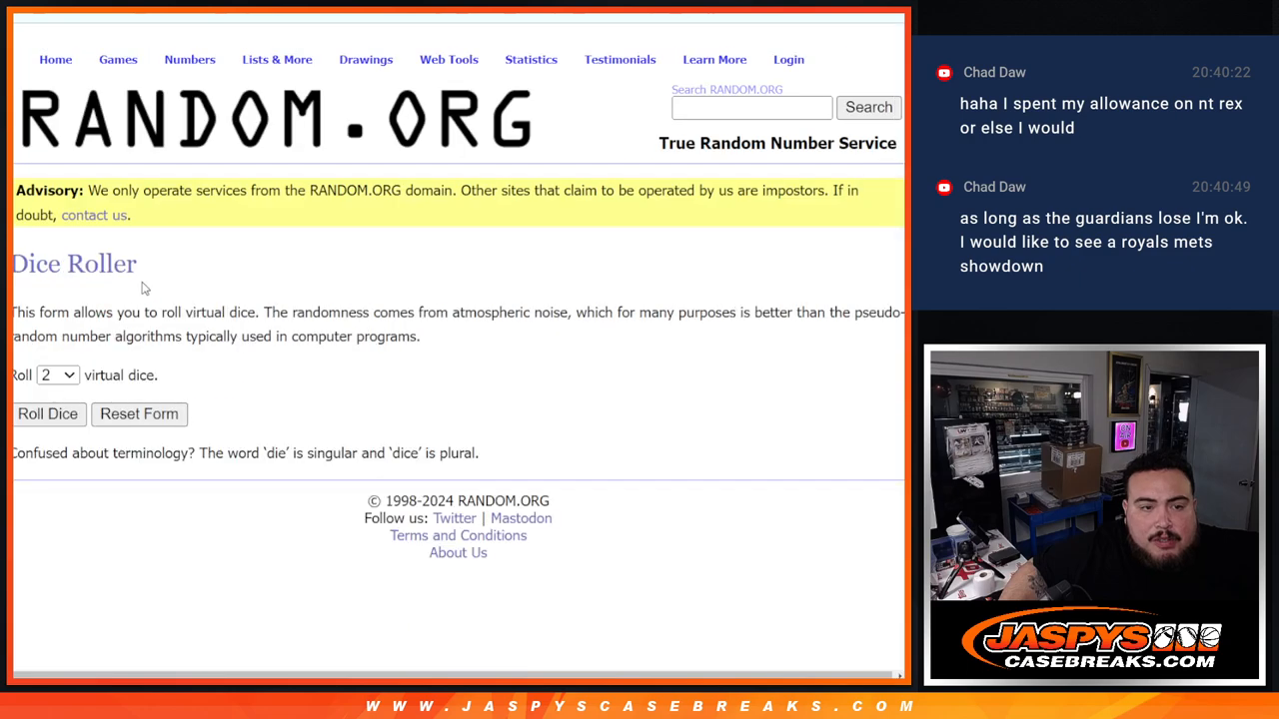
Shuffle the ten participant names in RANDOM.ORG's List Randomizer and highlight the shuffle count.
click(51, 413)
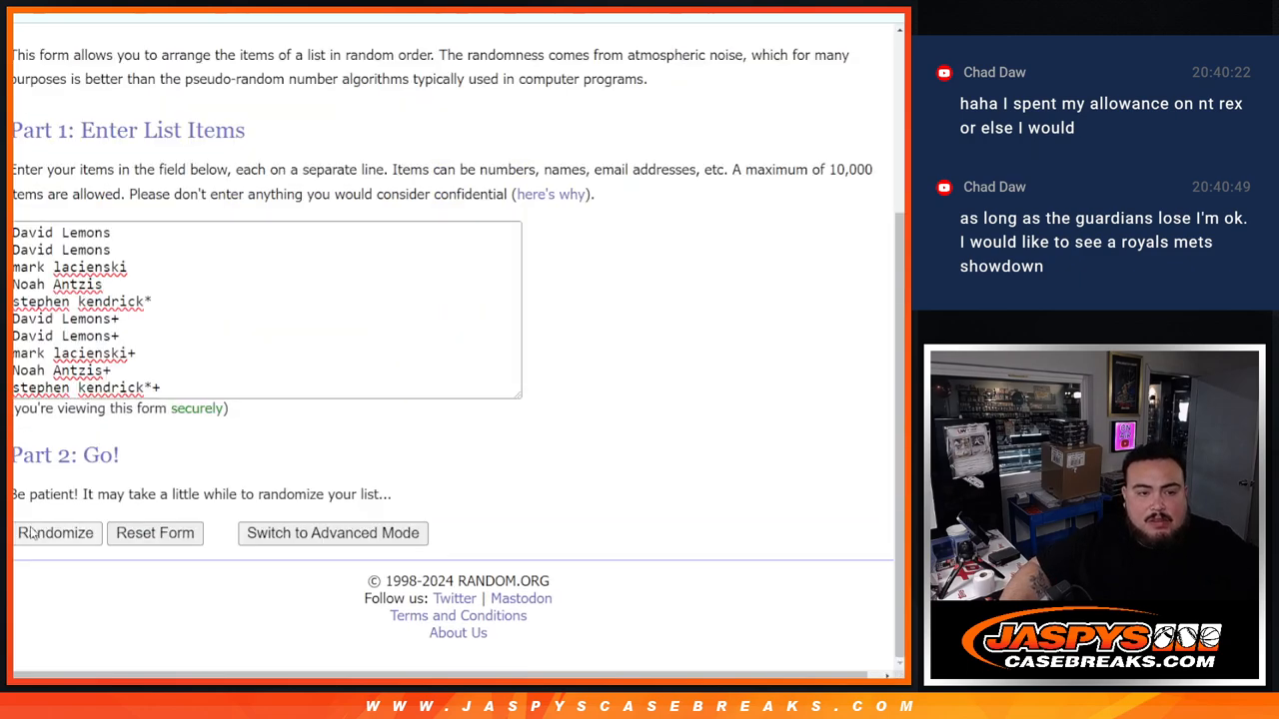
click(55, 533)
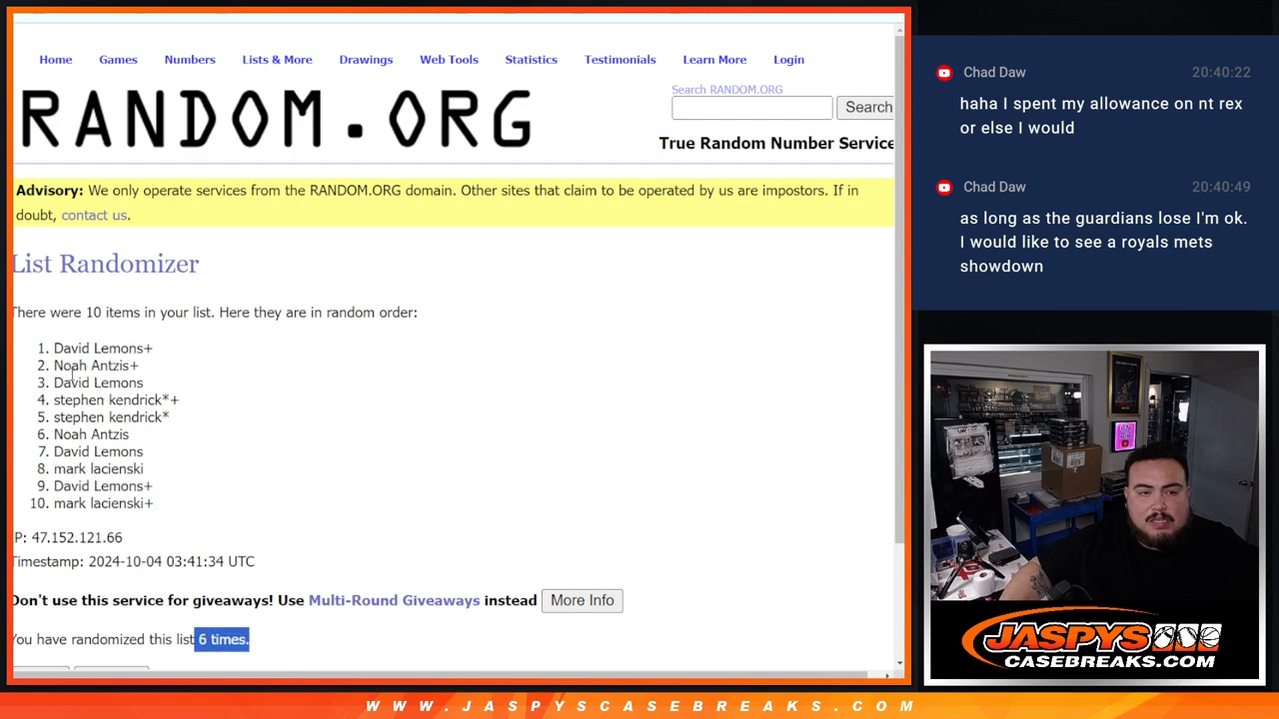
drag(55, 347, 152, 502)
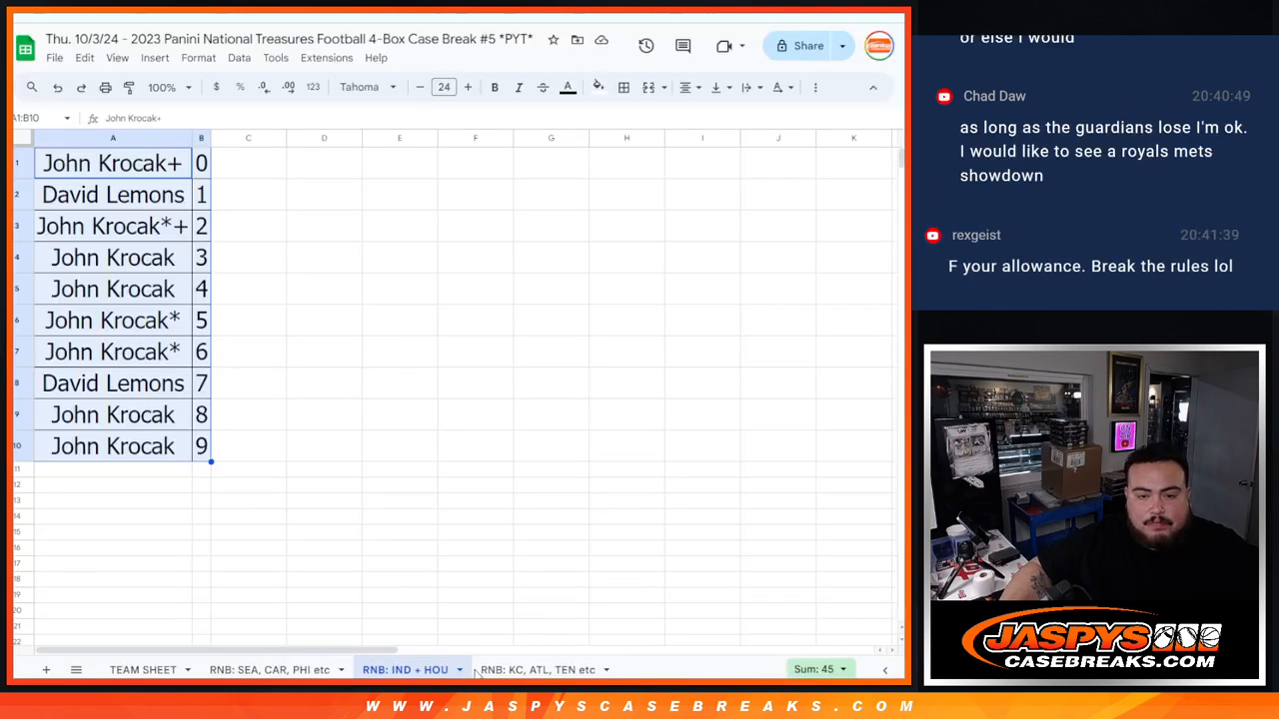
Randomize the numbers 0 through 9 in the List Randomizer.
click(538, 669)
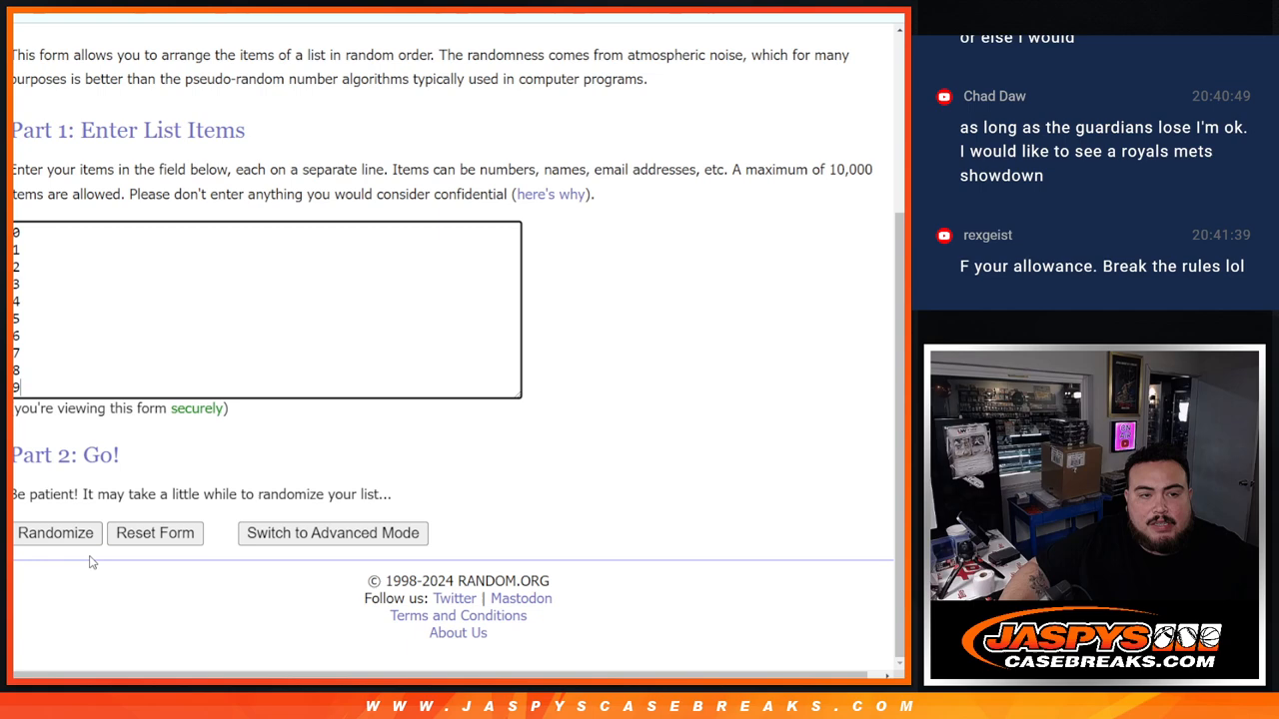
click(55, 533)
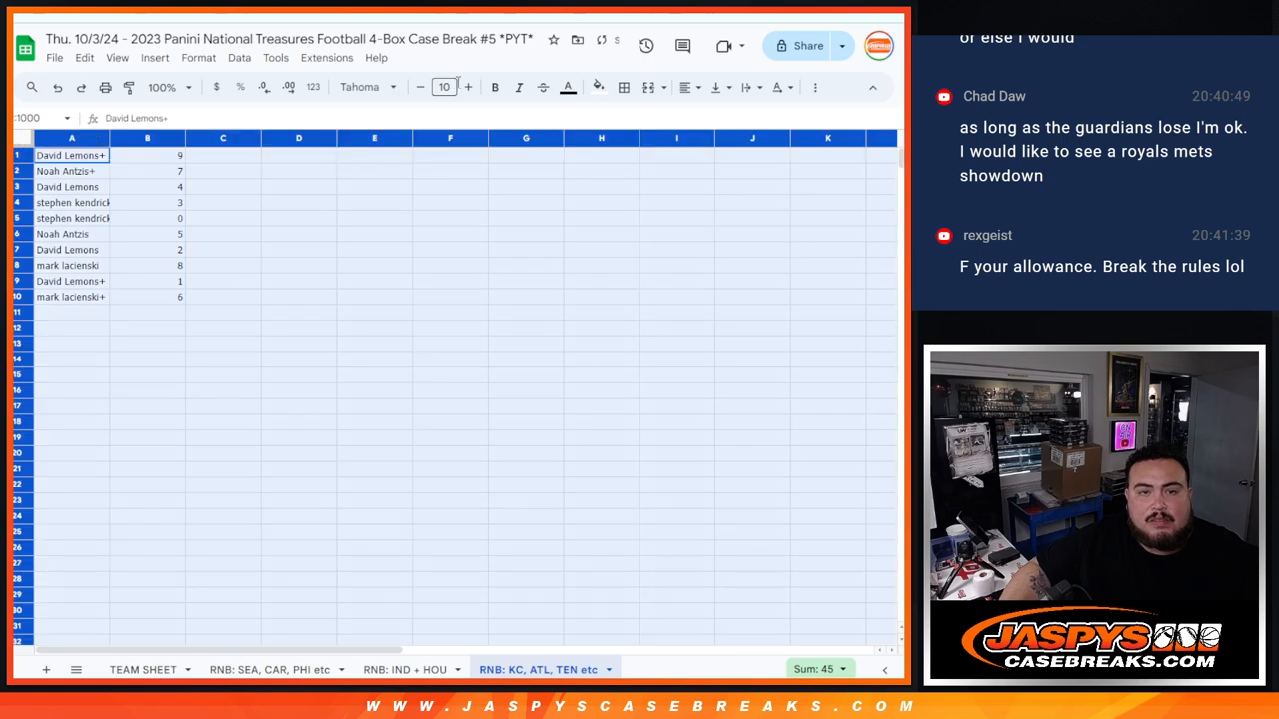
Enlarge the names and numbers to 24 pt and review participant rows.
click(468, 87)
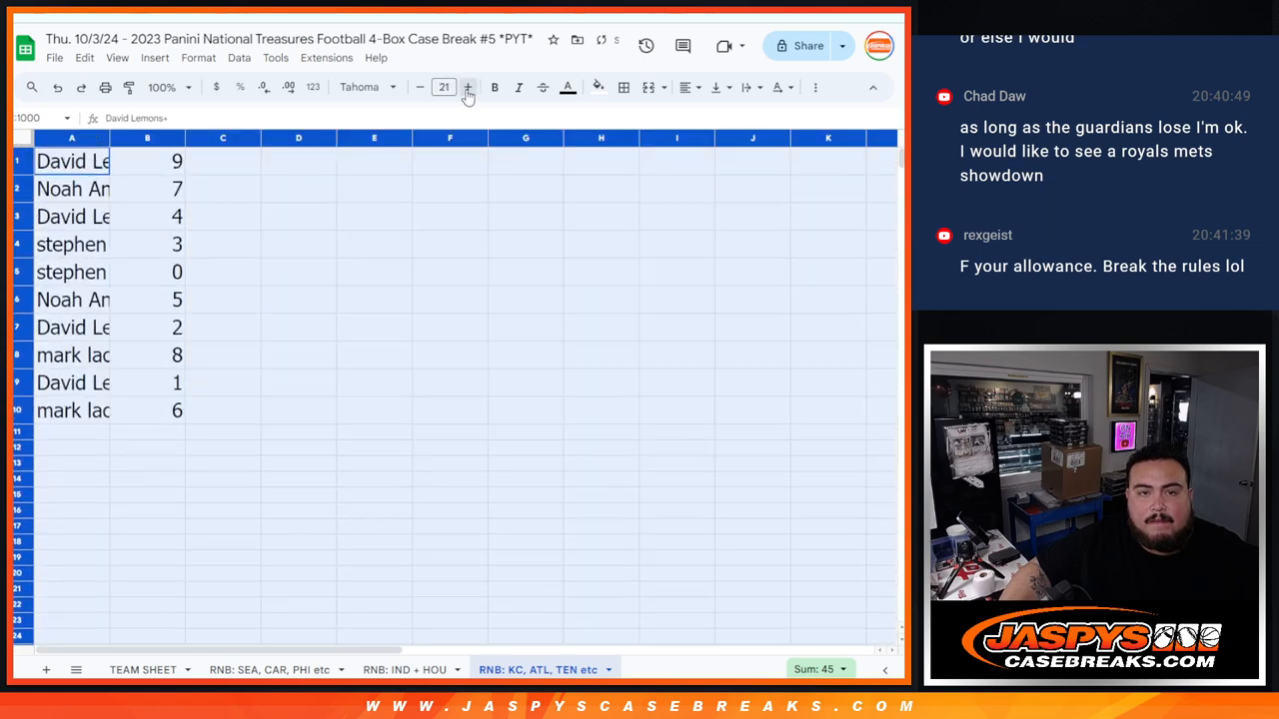
click(468, 87)
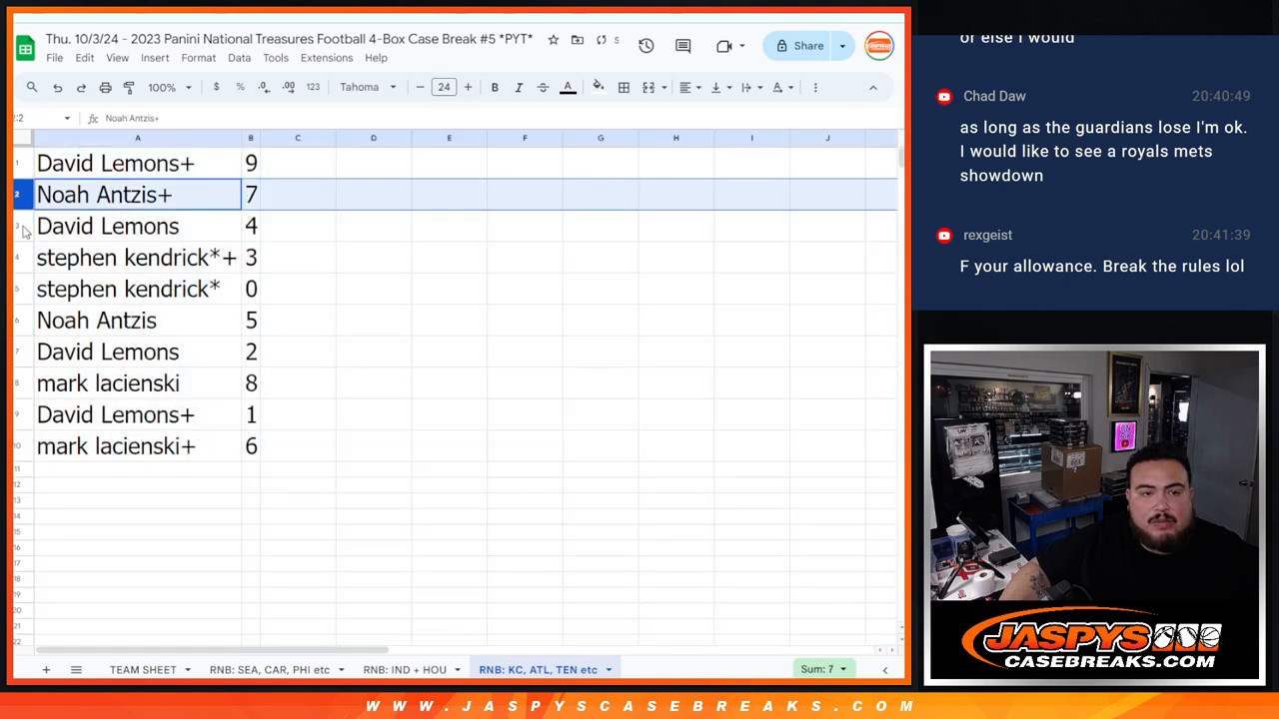
click(128, 289)
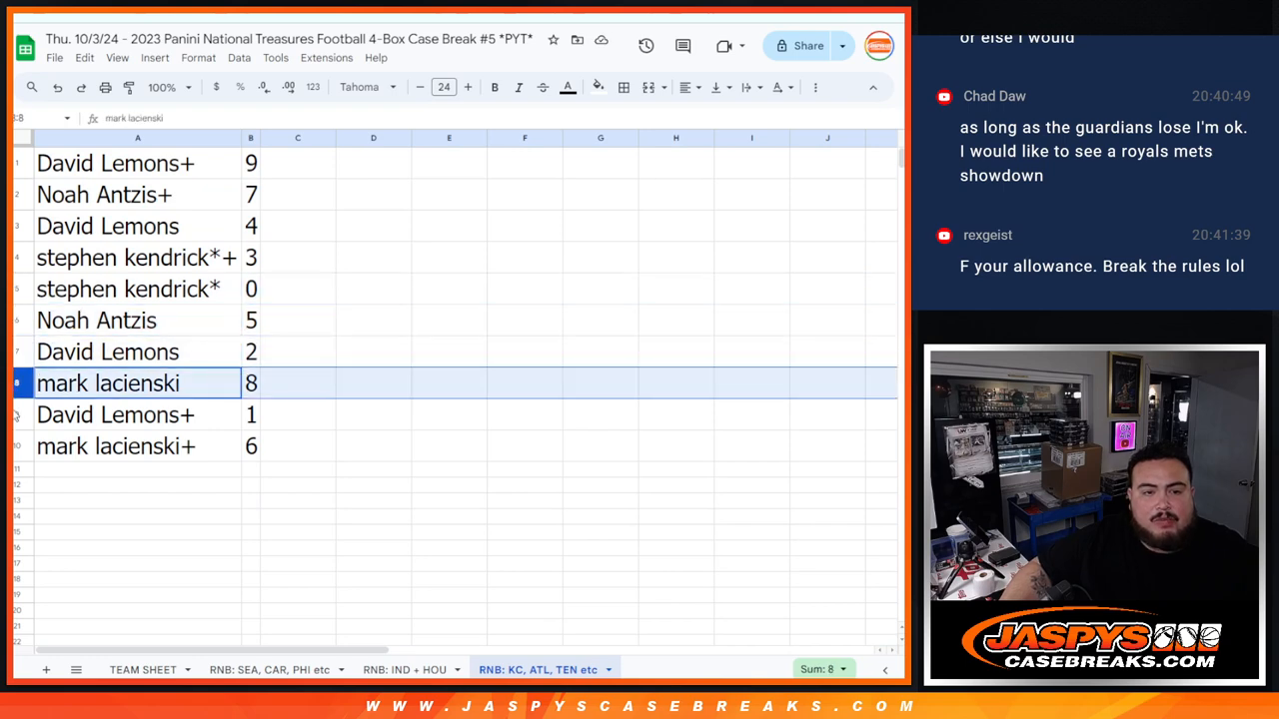
click(114, 445)
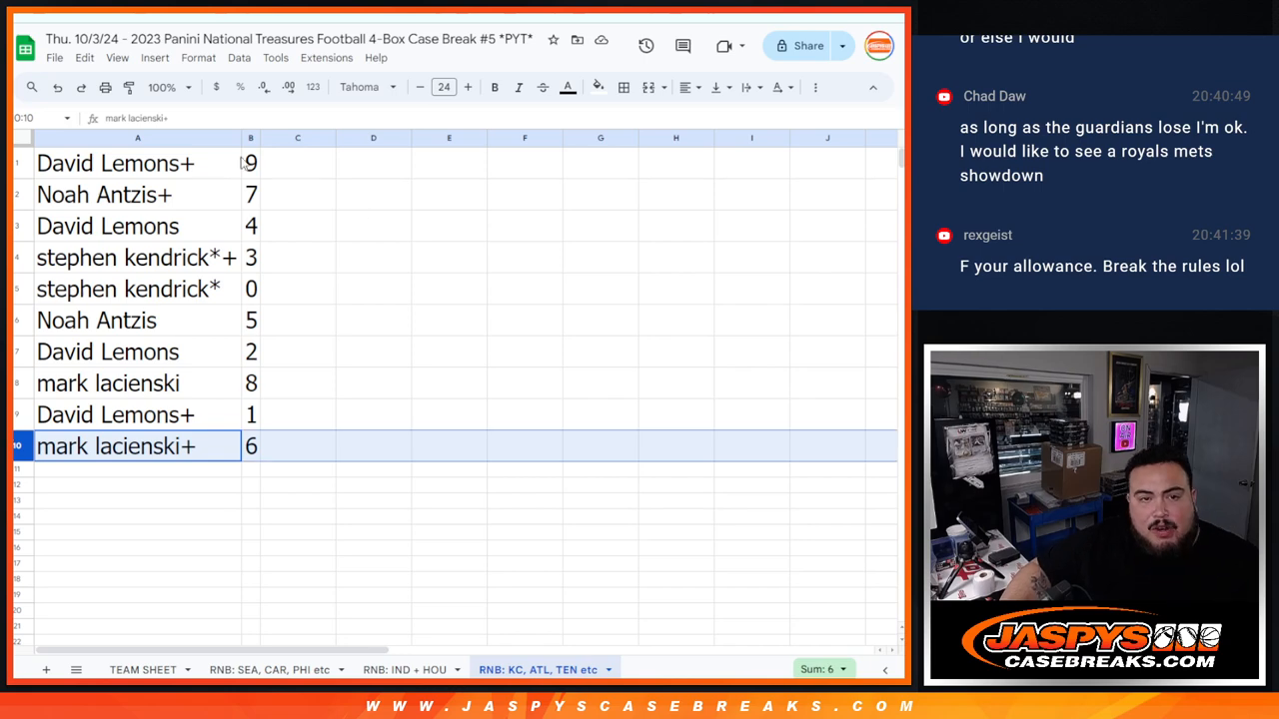
Sort the sheet A to Z by column B and send it to print.
right_click(249, 137)
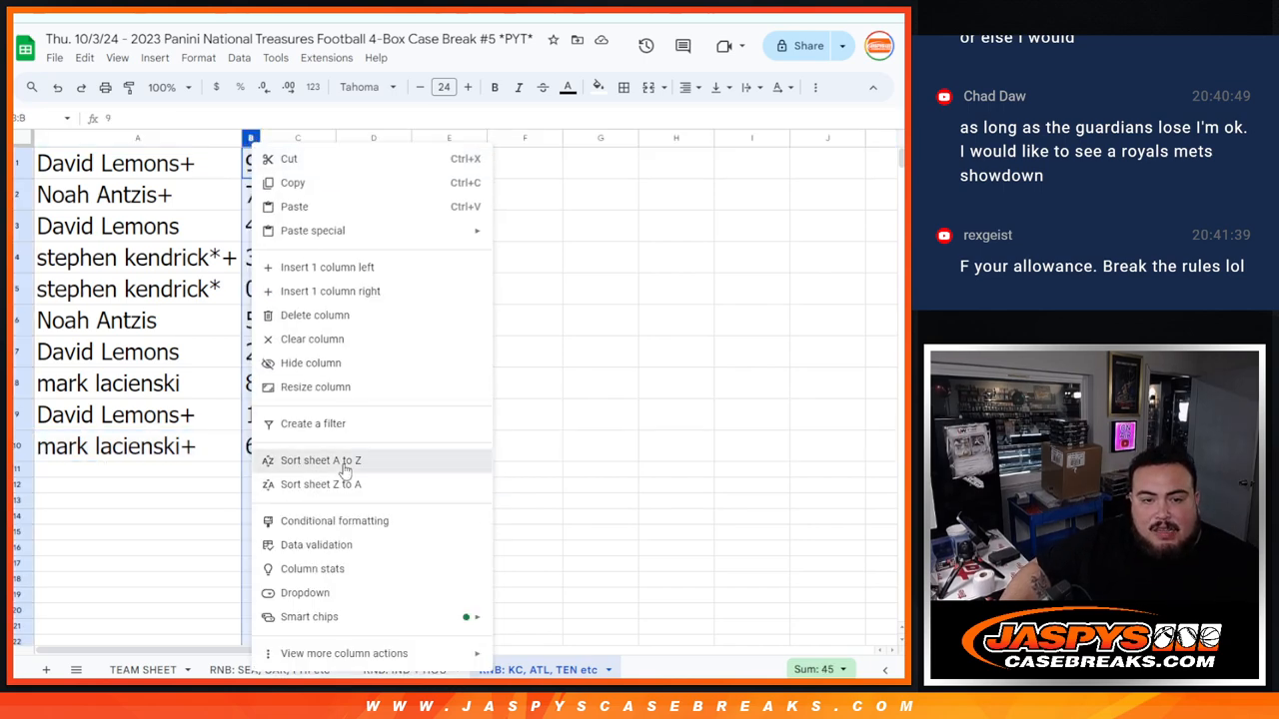
click(319, 461)
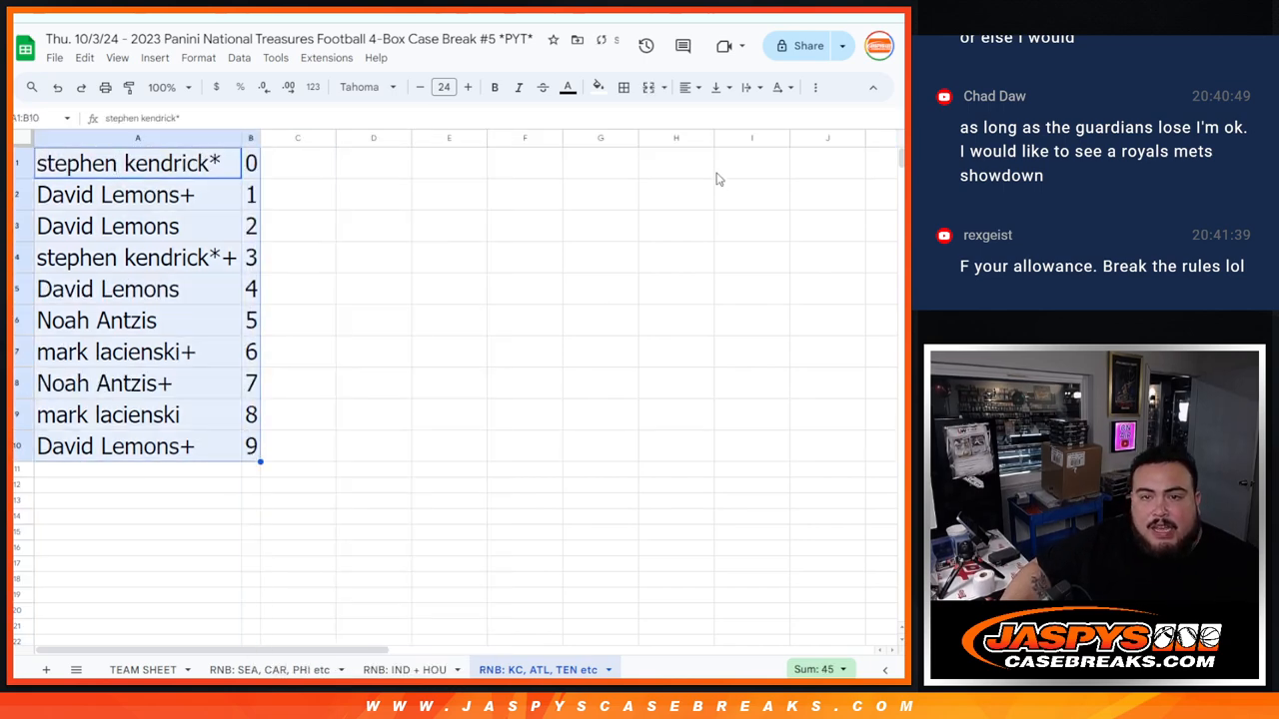
click(684, 88)
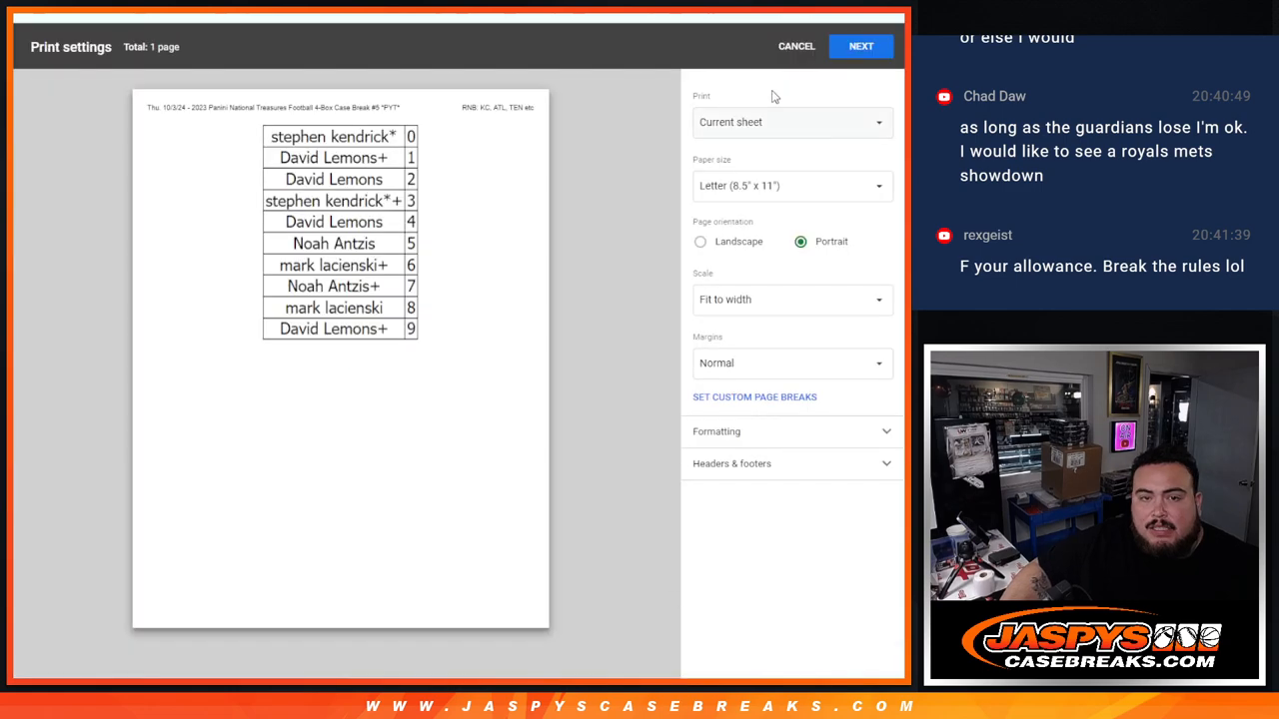
click(860, 46)
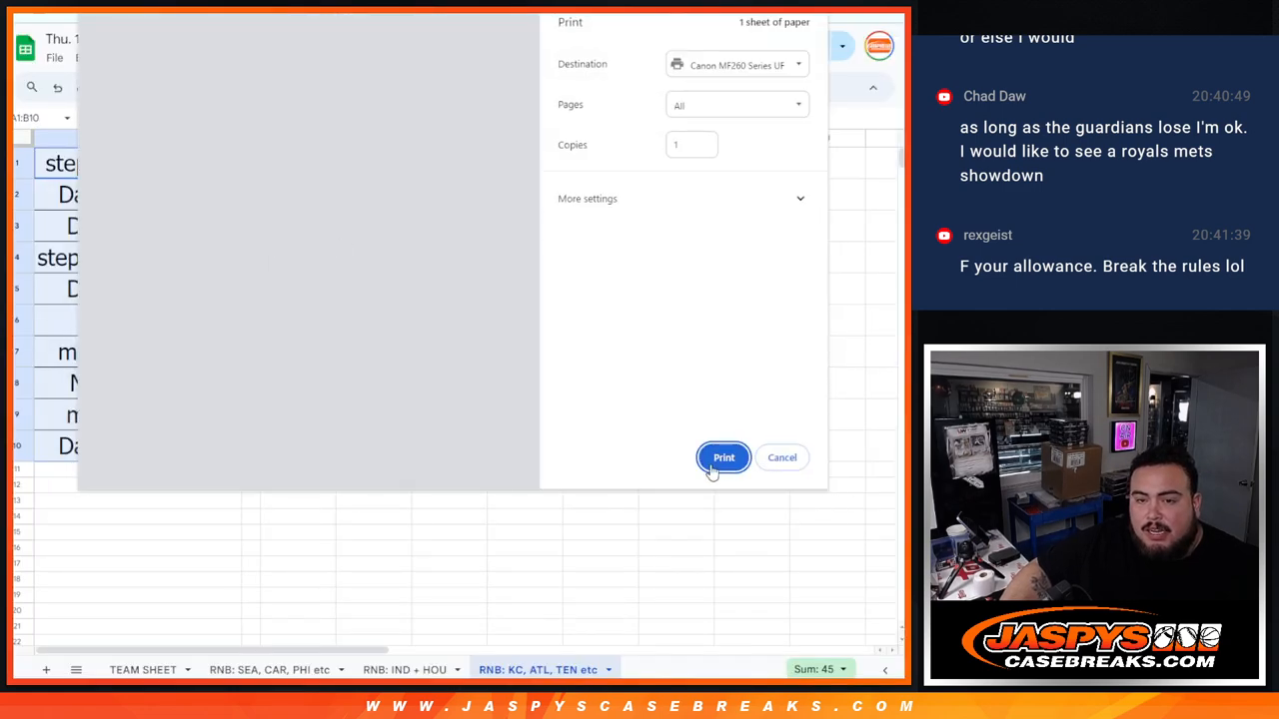